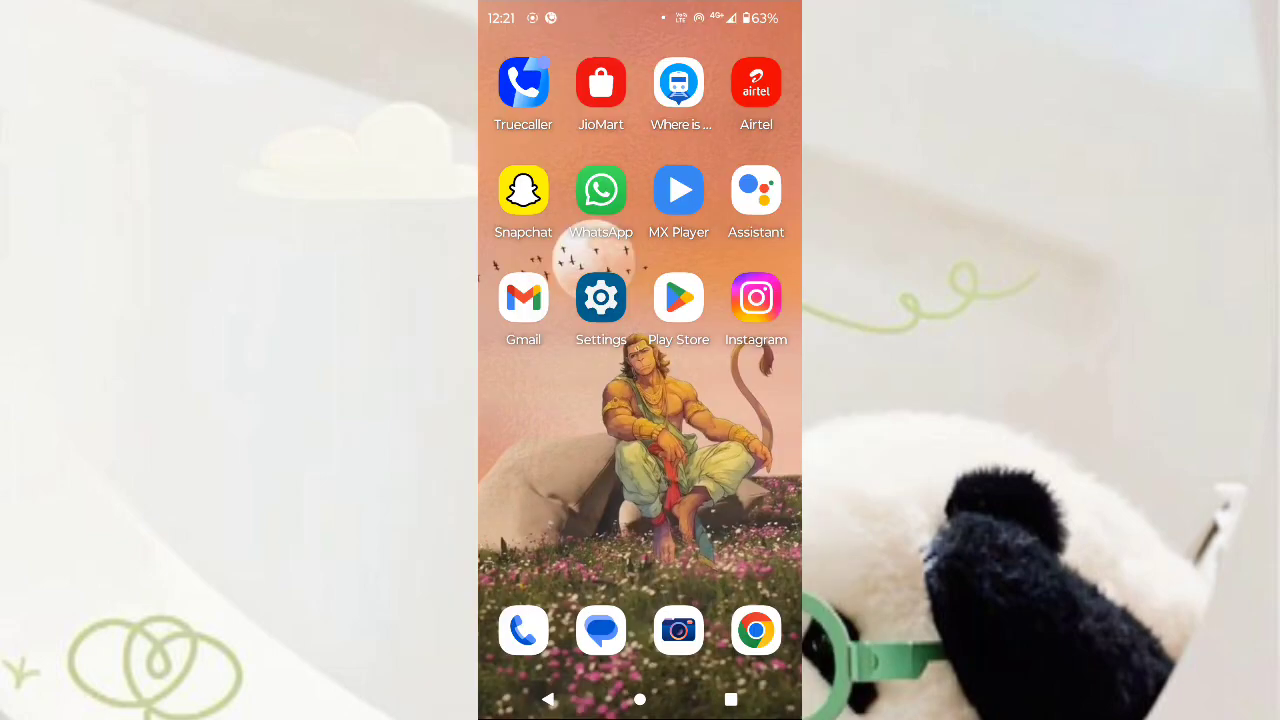
# Step: Launch Settings from the home screen and go to the Apps page
pyautogui.click(601, 297)
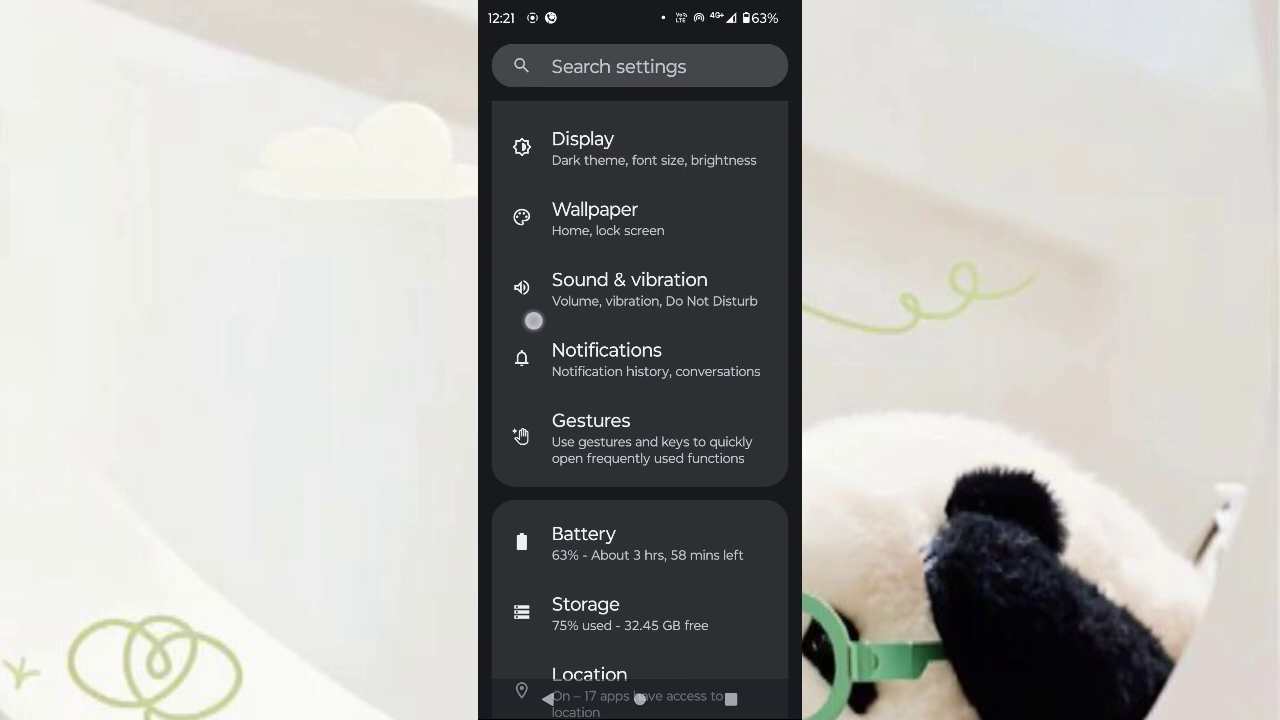
pyautogui.scroll(-3)
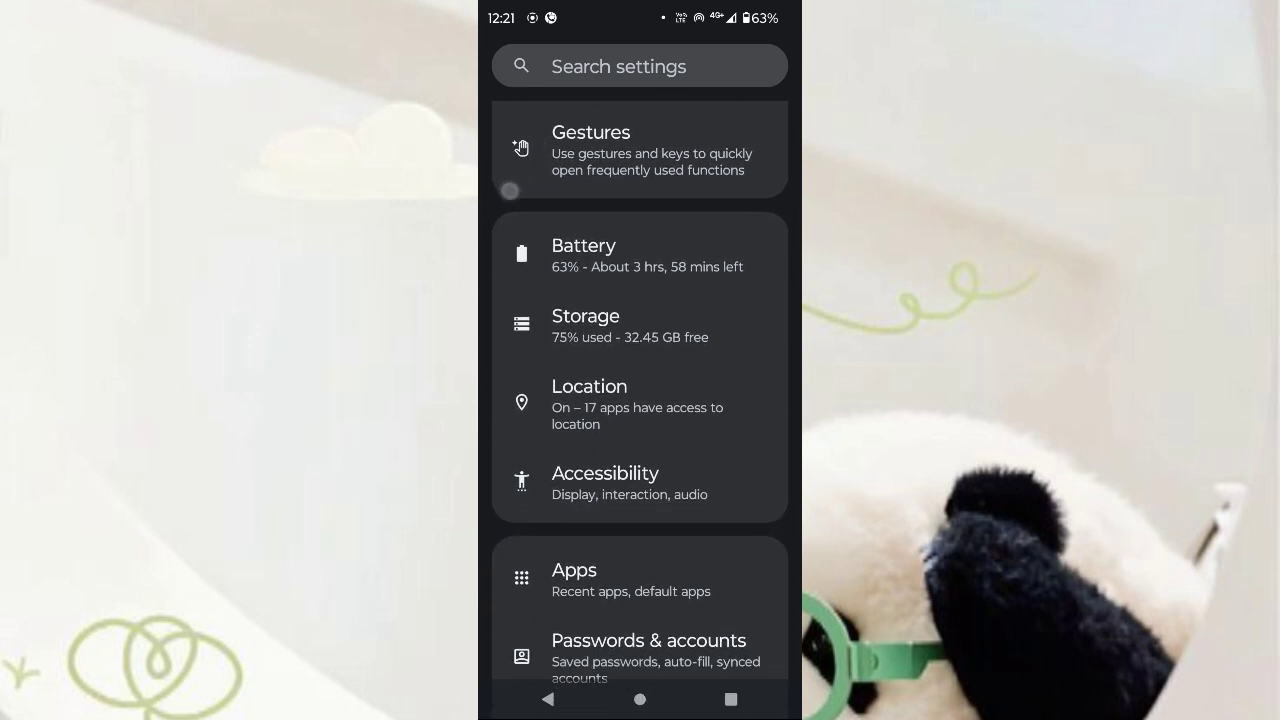
pyautogui.click(574, 580)
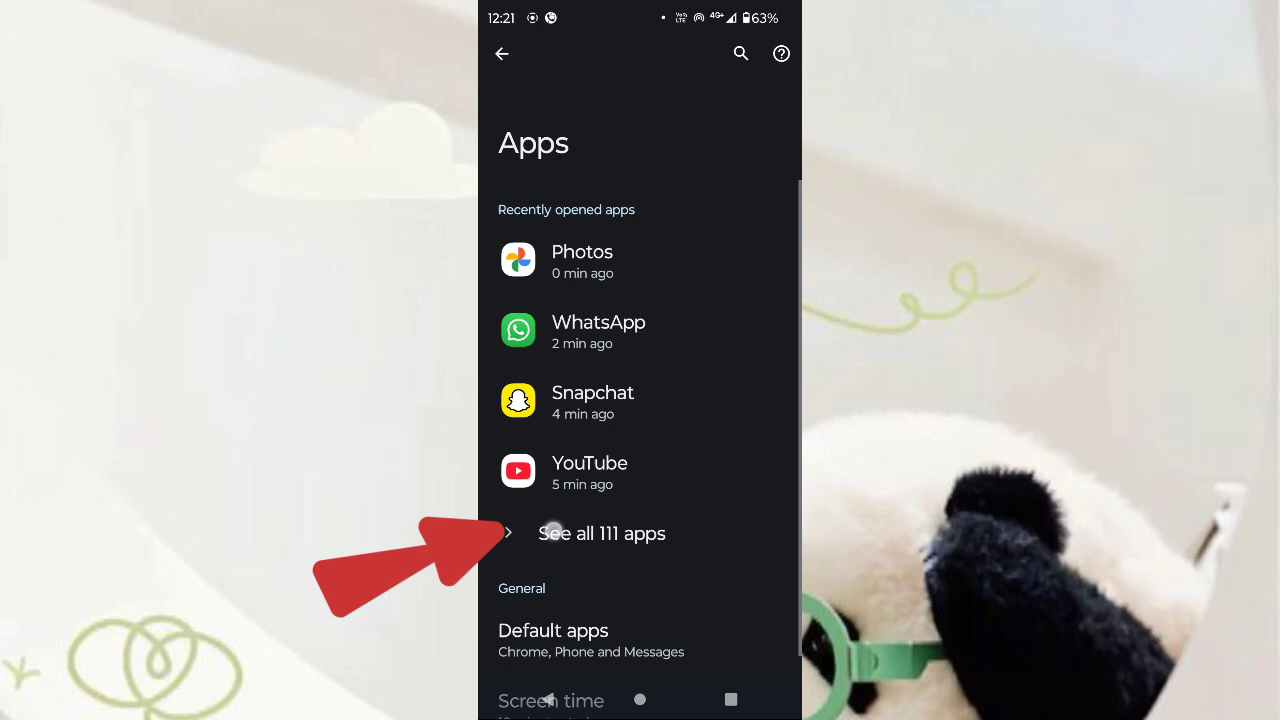
# Step: Show all 111 apps and scroll the list to reach Google's App info
pyautogui.click(602, 533)
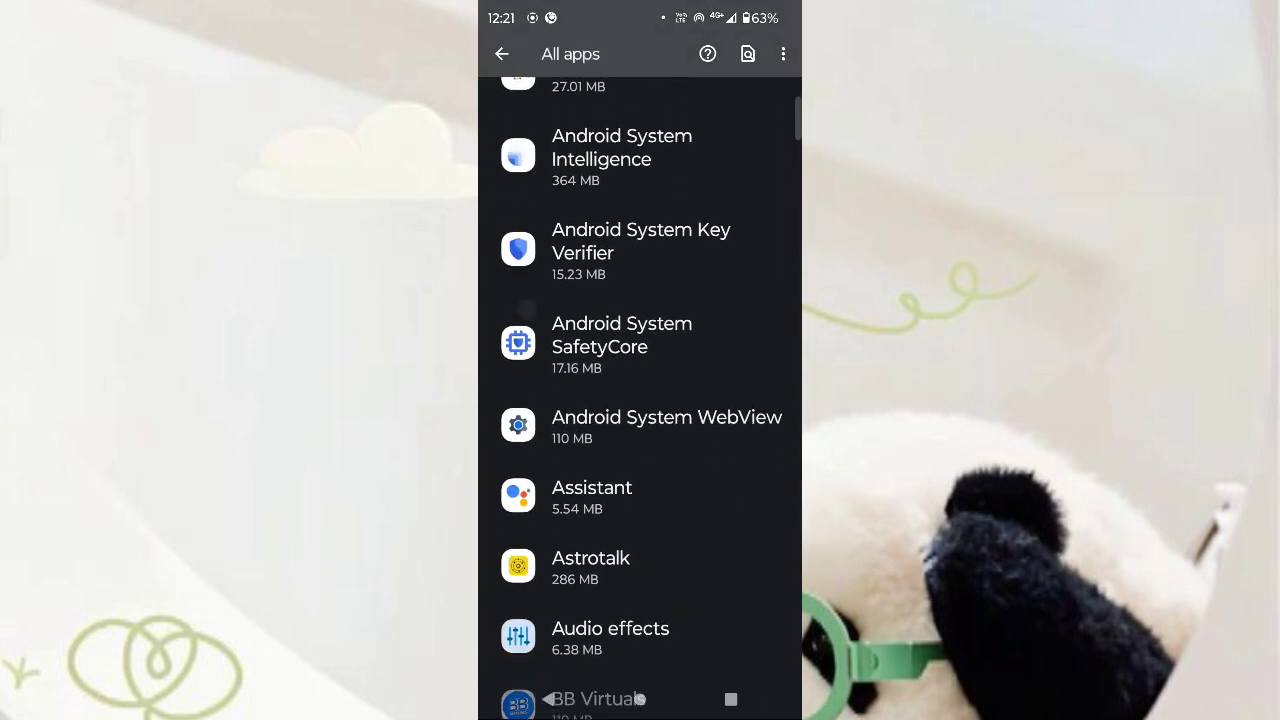
pyautogui.scroll(-3)
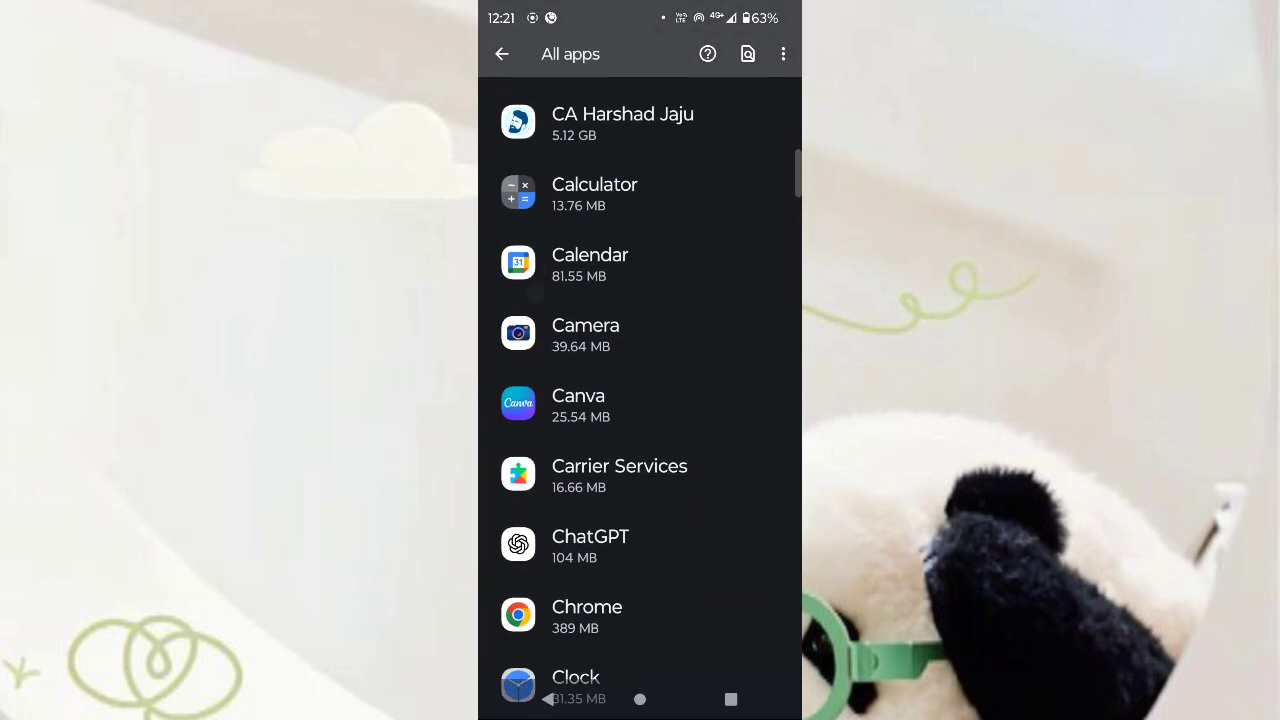
pyautogui.scroll(-3)
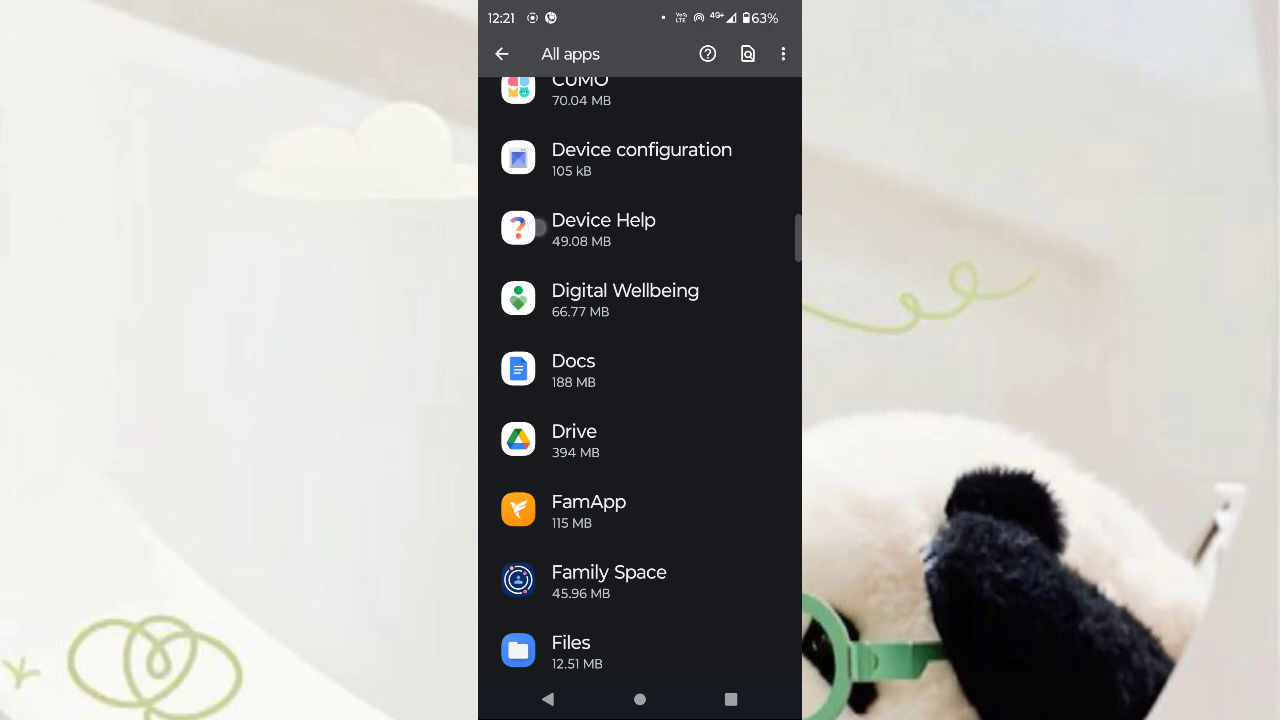
pyautogui.scroll(-3)
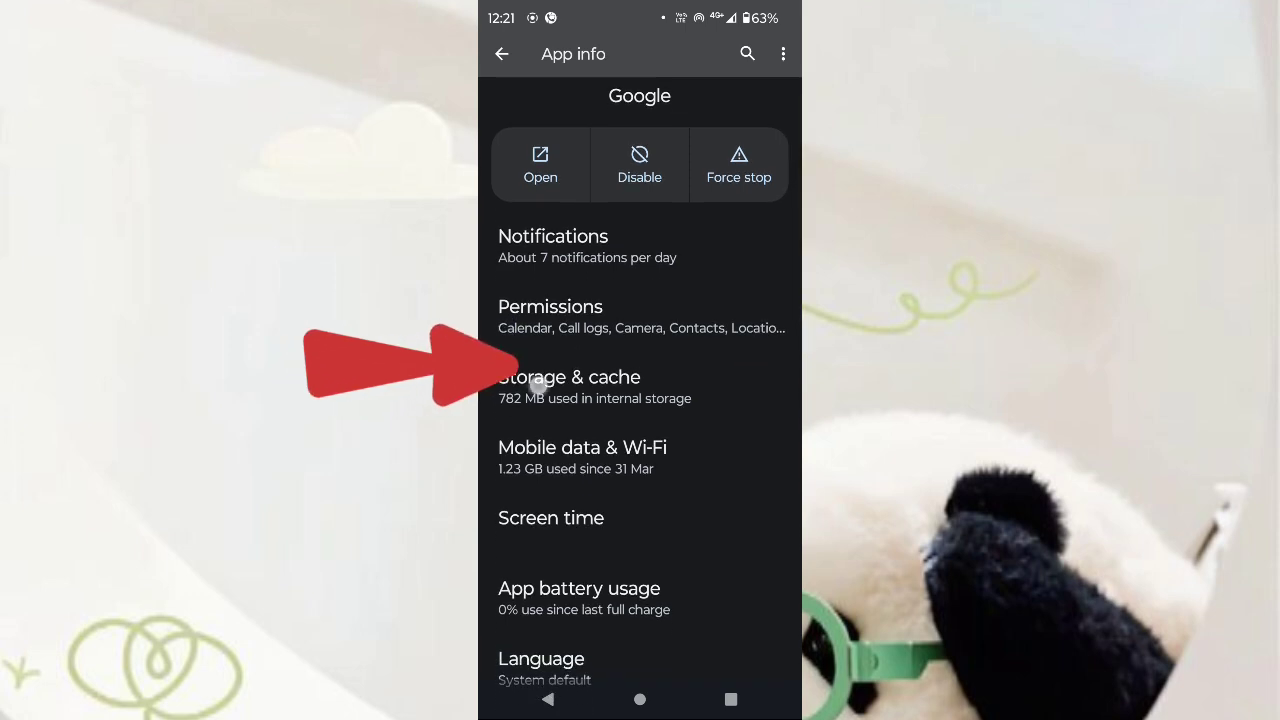
pyautogui.click(568, 387)
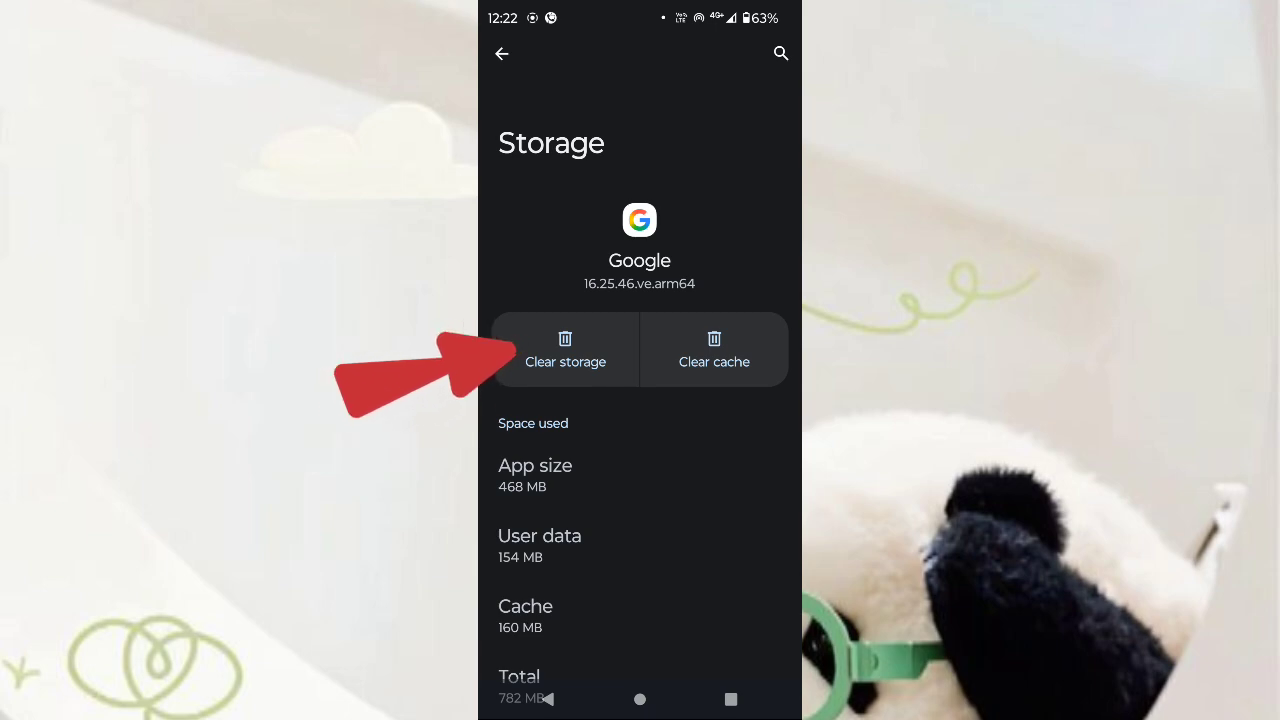
pyautogui.click(501, 53)
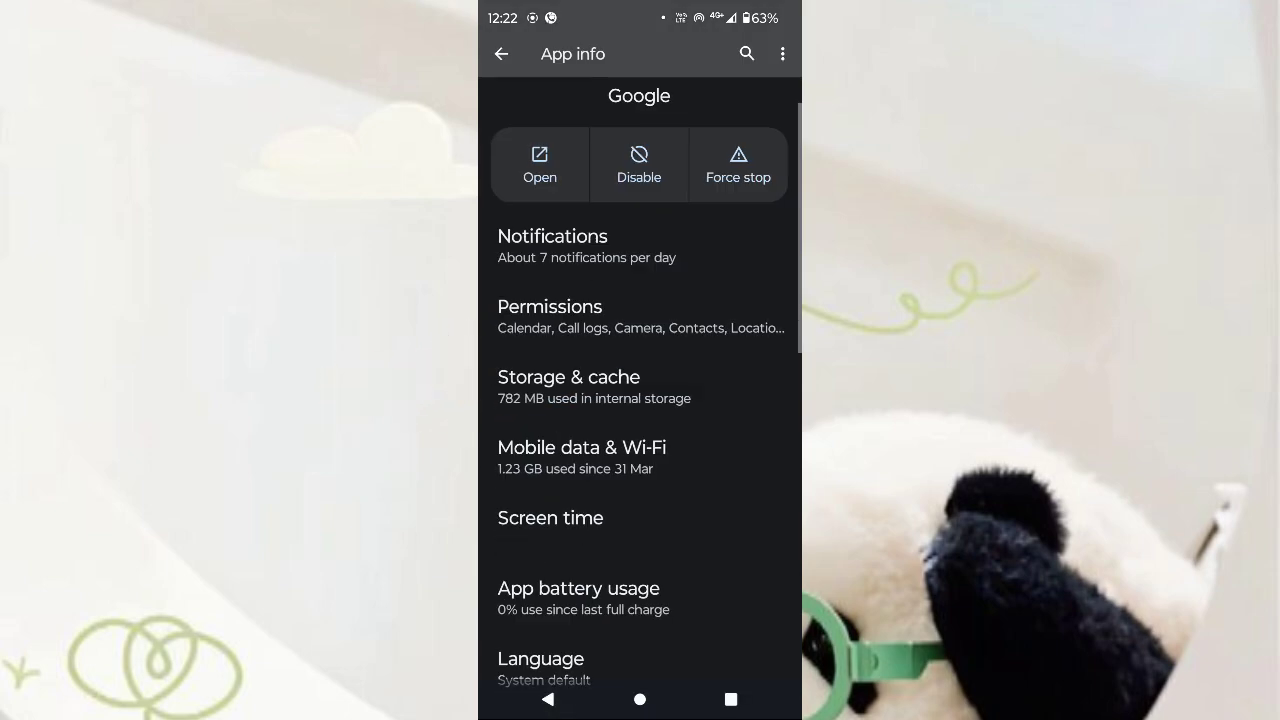
# Step: Return to All apps and open Google Play services' App info (0.91 GB used)
pyautogui.click(501, 54)
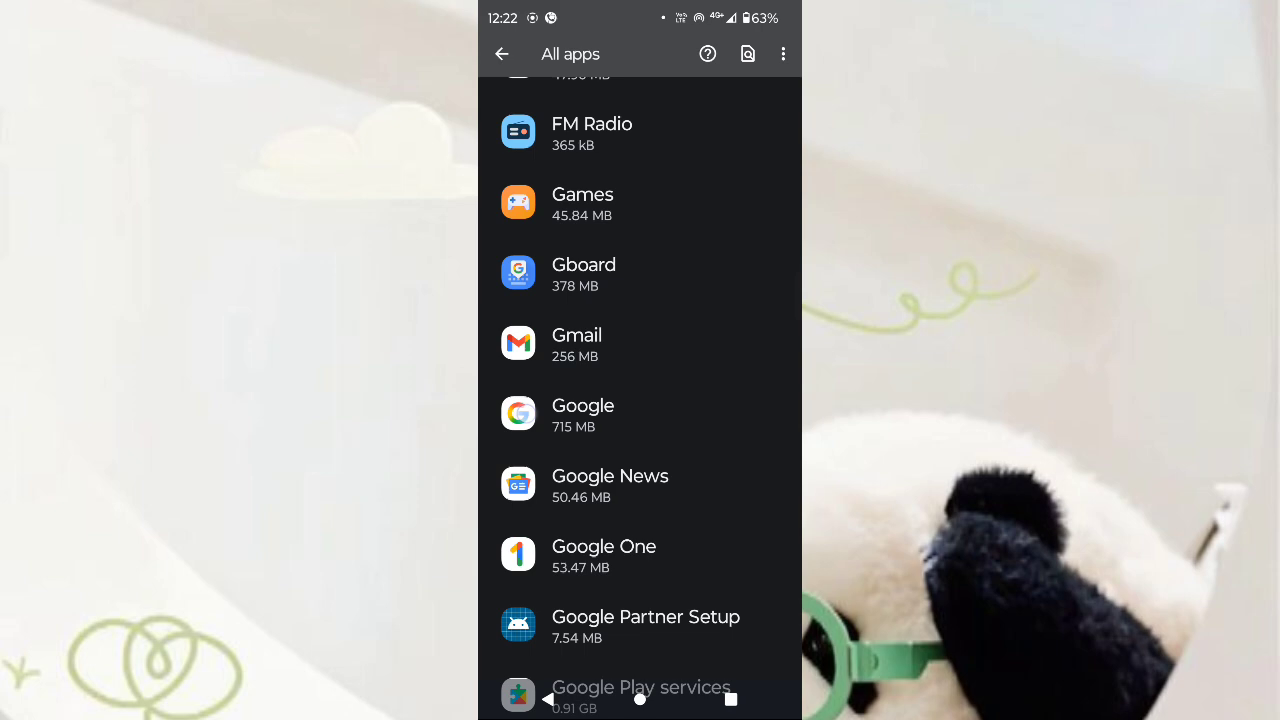
pyautogui.scroll(-3)
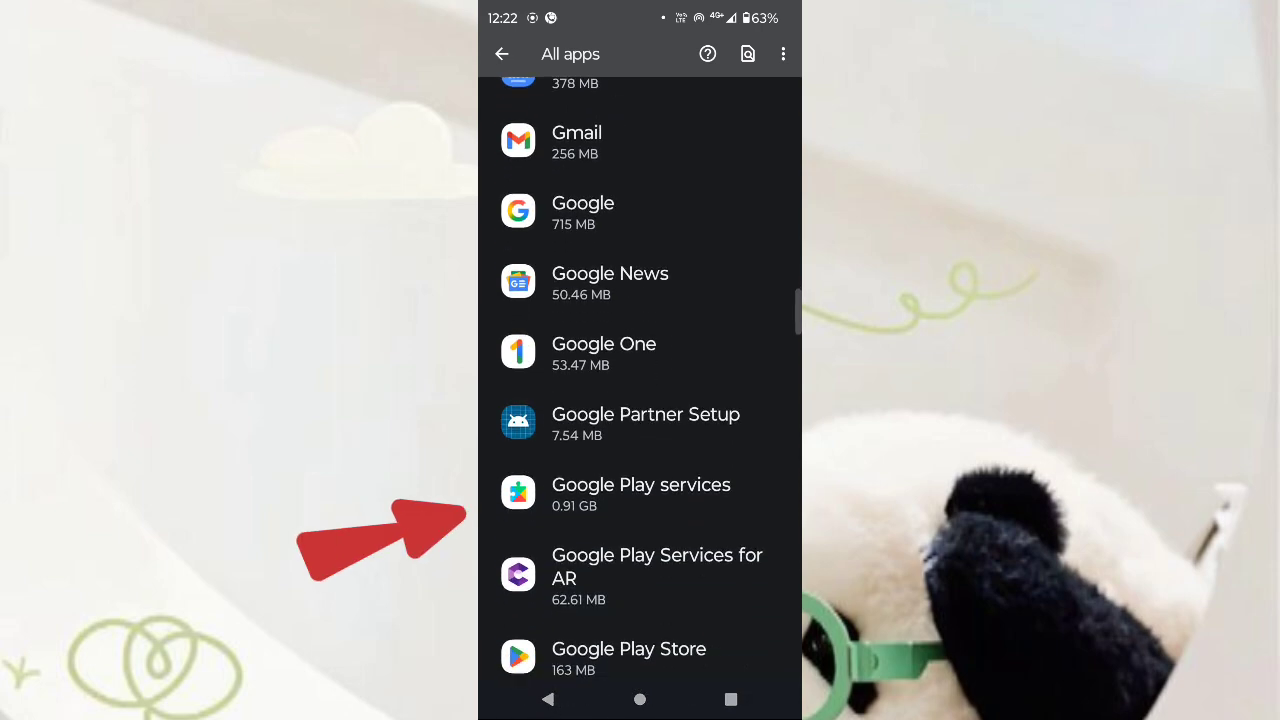
pyautogui.click(640, 492)
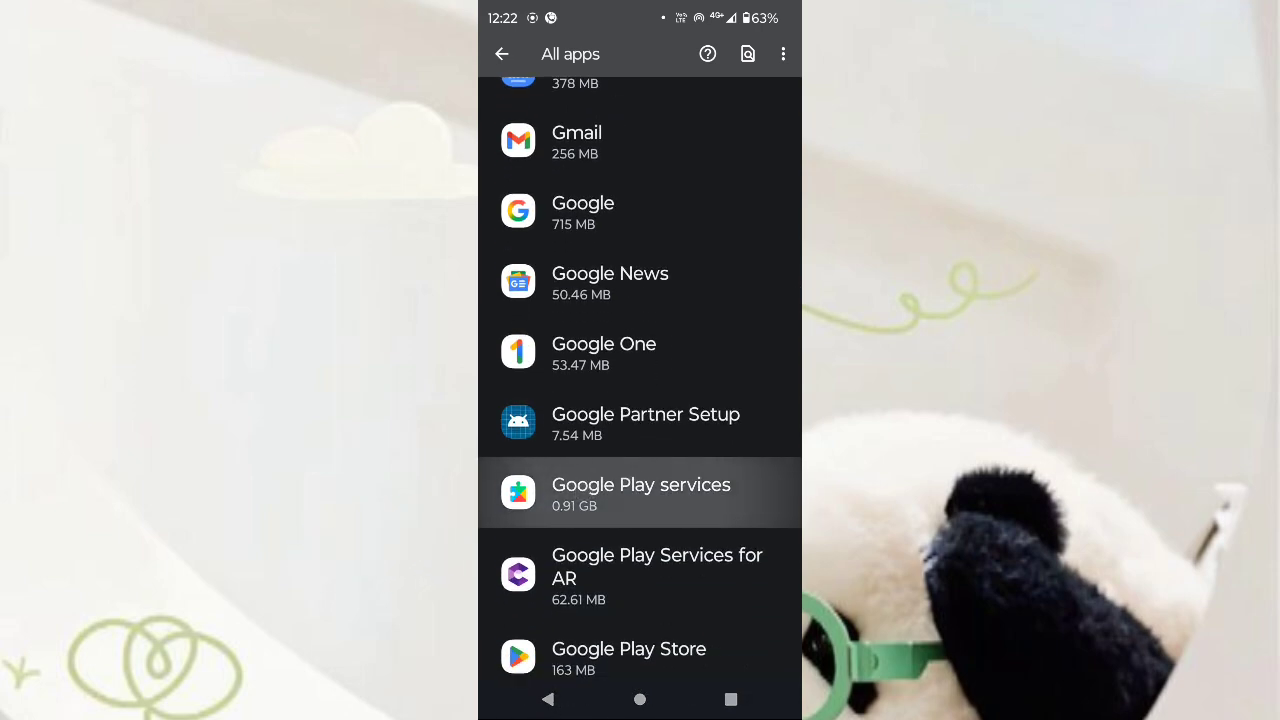
pyautogui.click(640, 492)
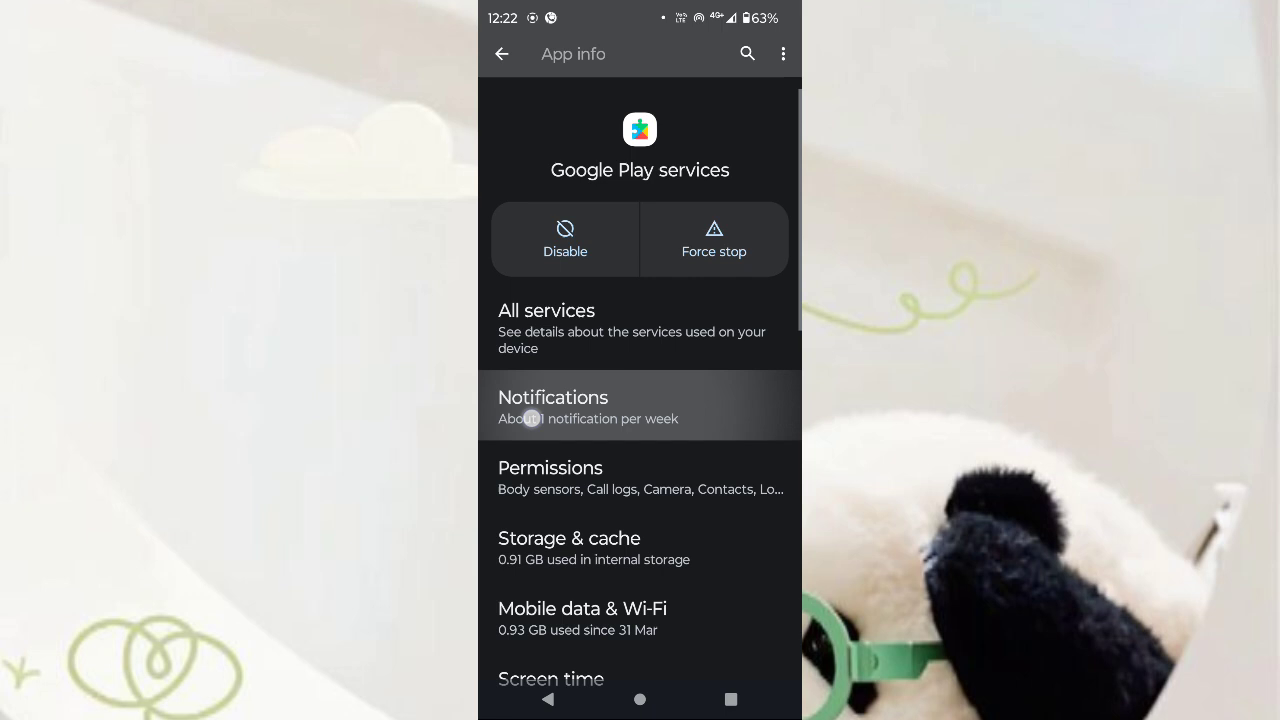